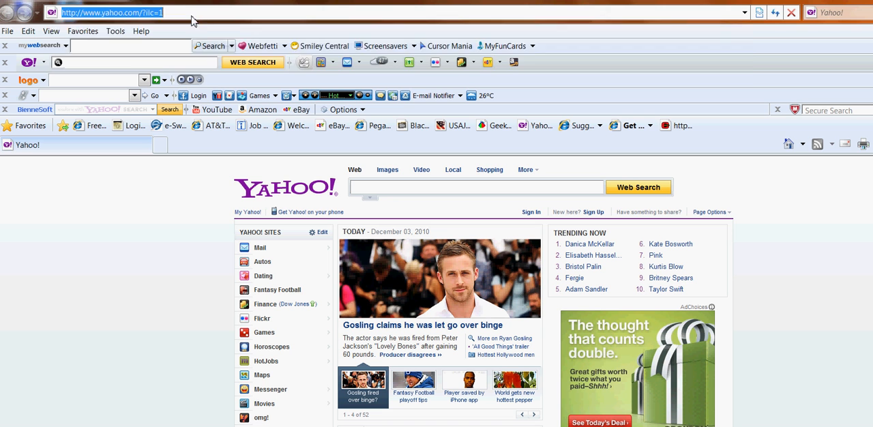
text(www.getserious)
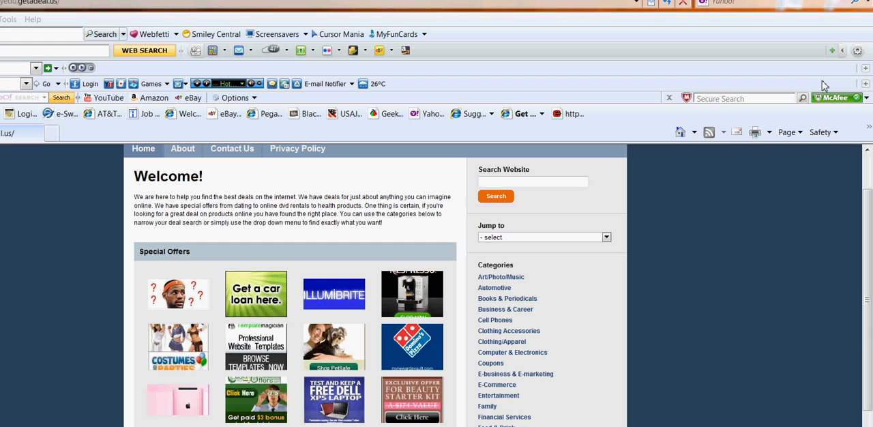
mouse_move(794, 87)
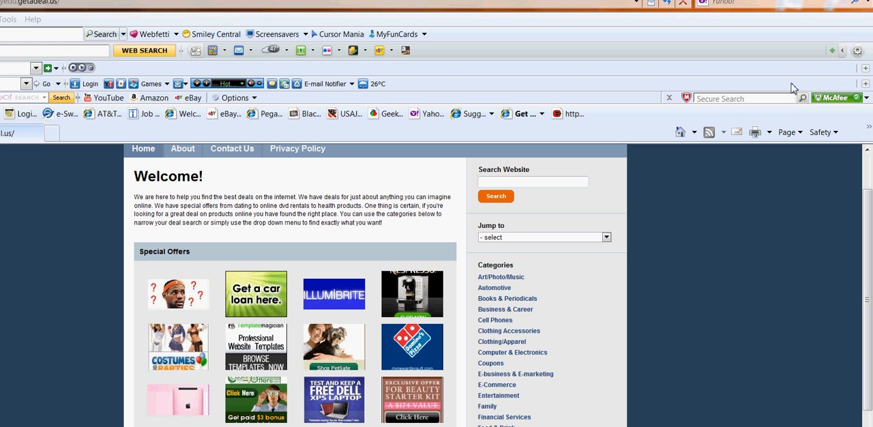
mouse_move(829, 84)
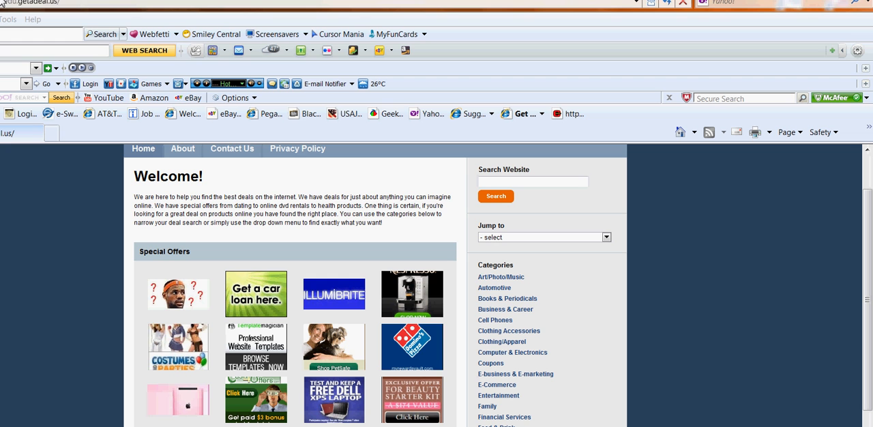
mouse_move(512, 352)
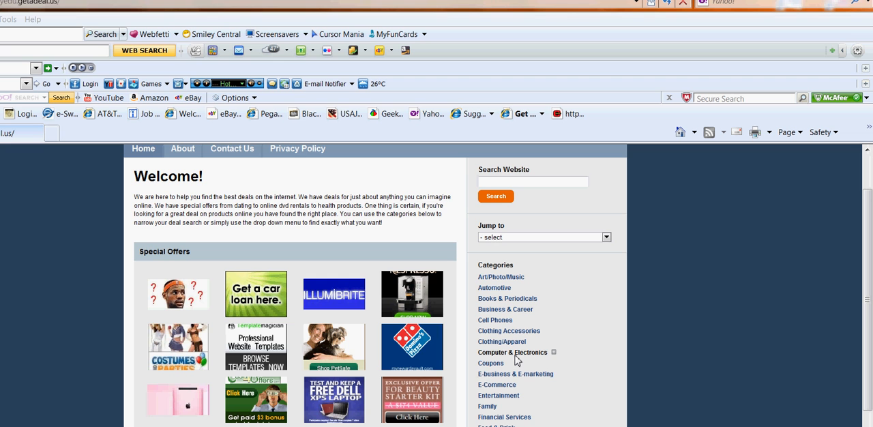
Expand Computer & Electronics in the Categories sidebar and choose its Electronics subcategory
click(511, 352)
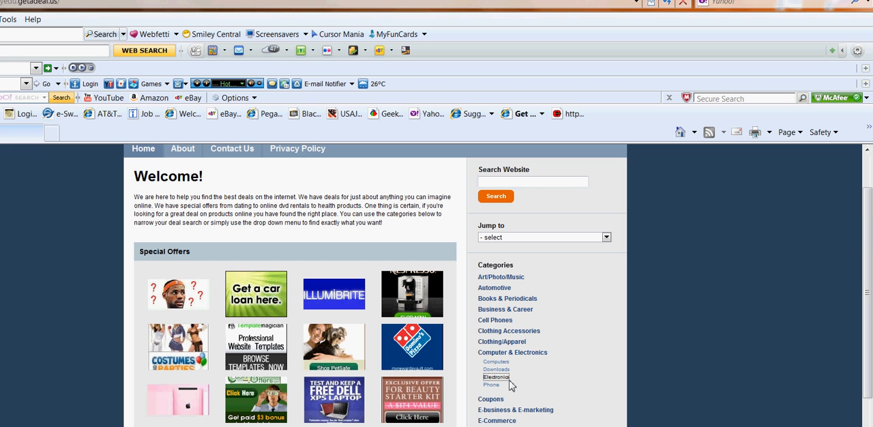
click(495, 376)
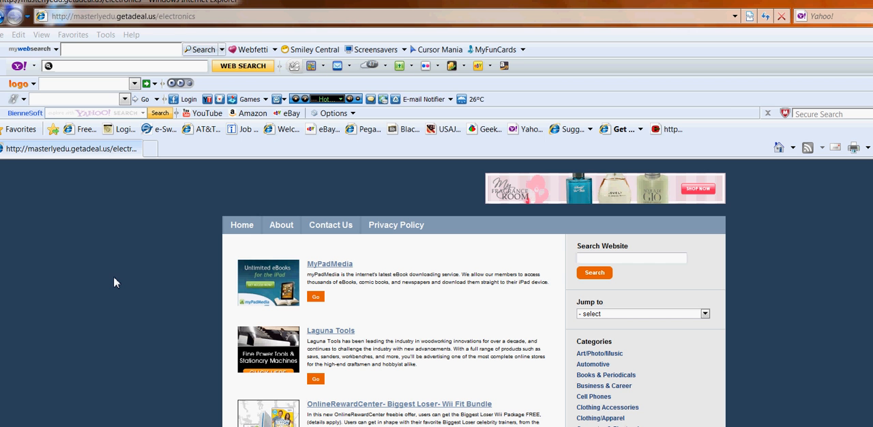
scroll(down, 3)
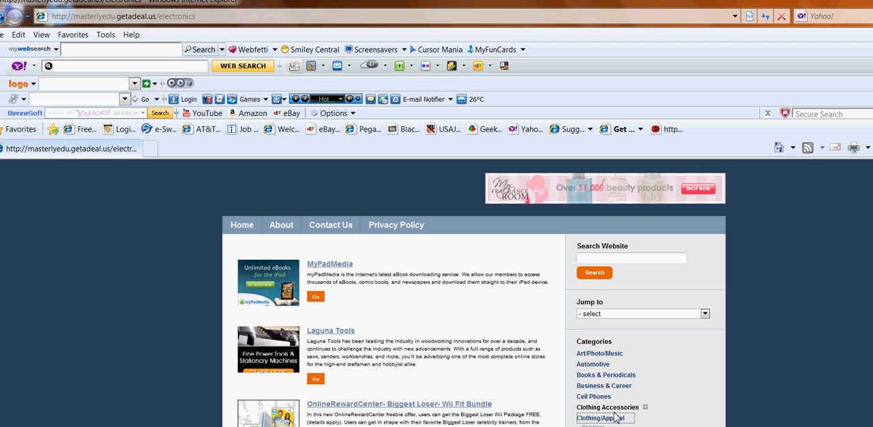
Choose Clothing/Apparel in the Categories sidebar and scroll through the children's clothing listings
click(601, 418)
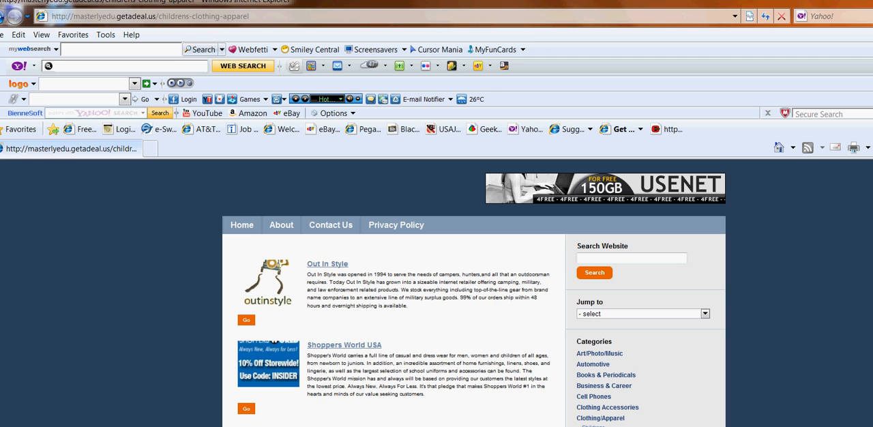
scroll(down, 3)
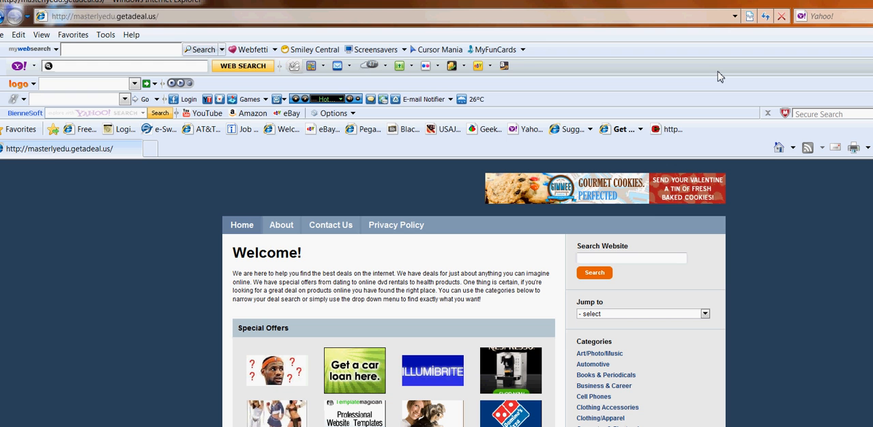
mouse_move(795, 36)
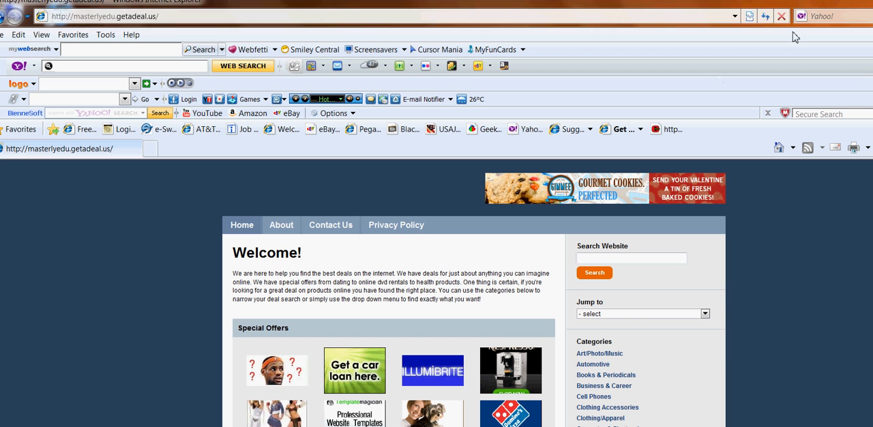